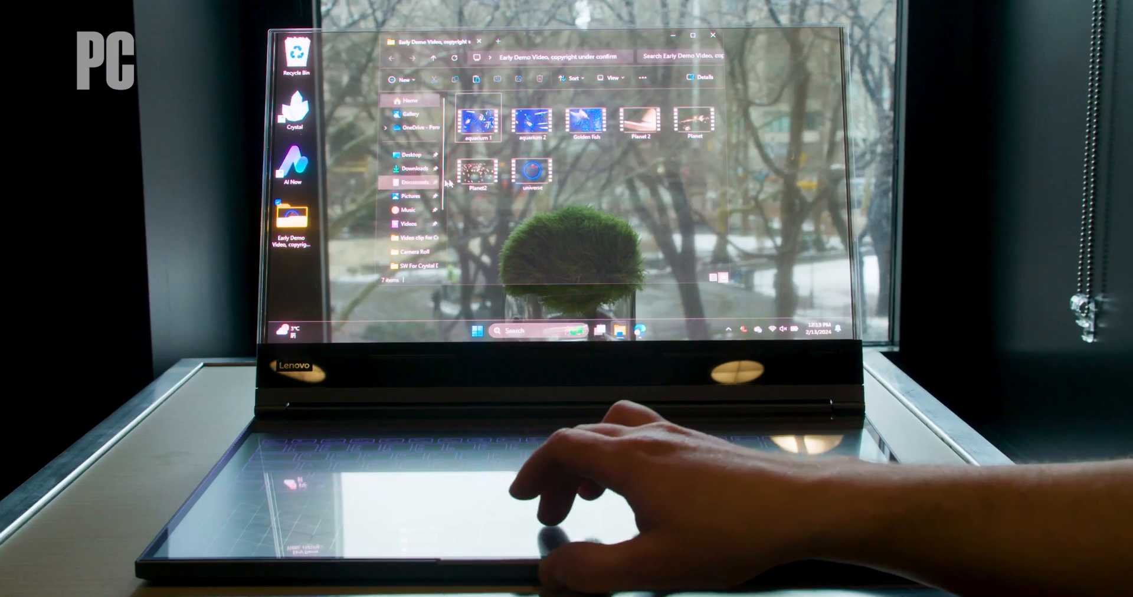
Select the Planet2 video file in the 'Early Demo Video' folder.
left_click(477, 175)
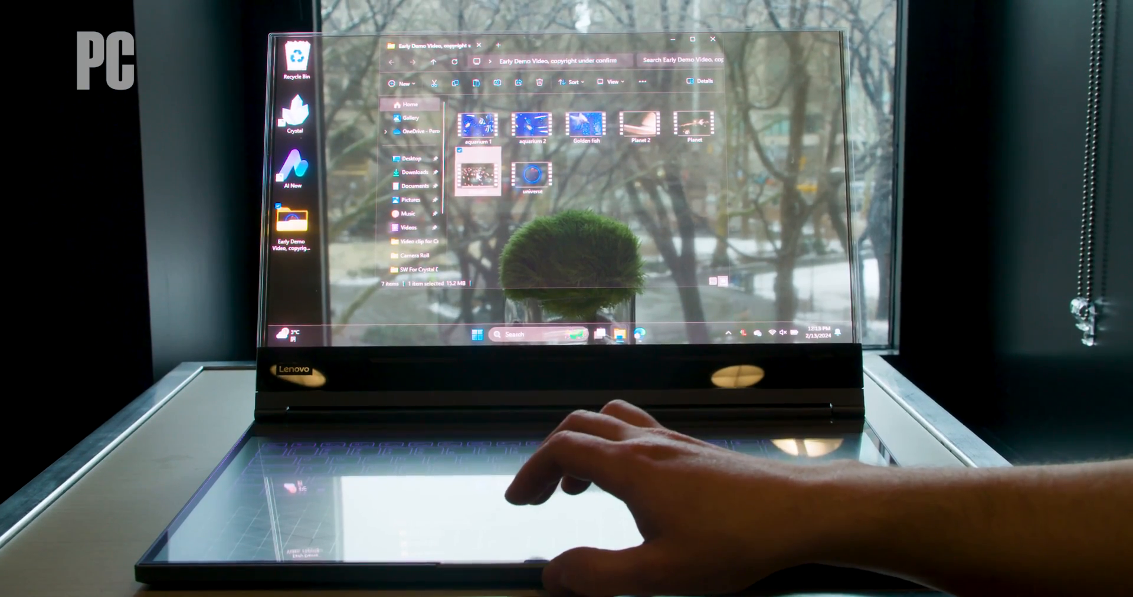